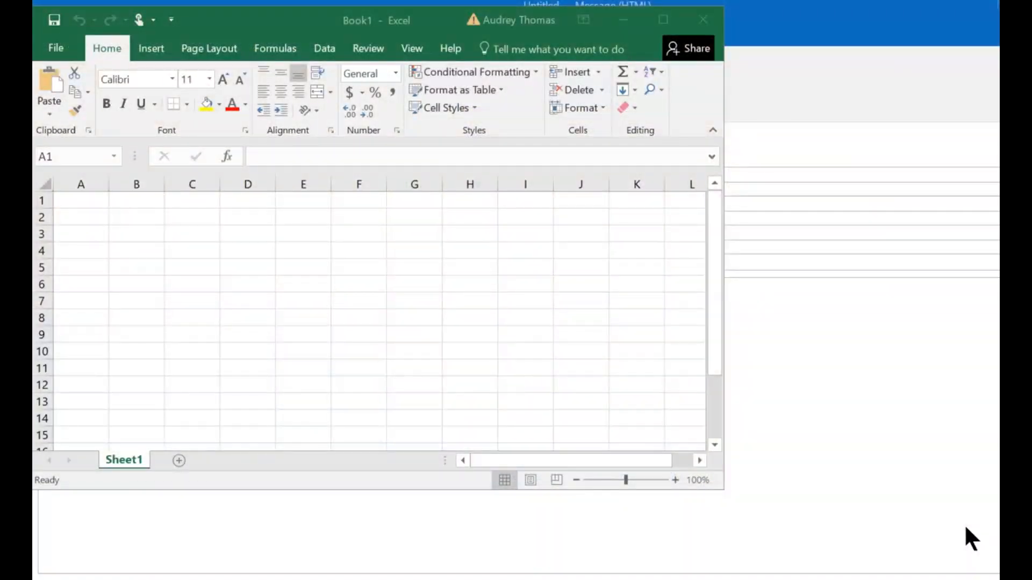
pyautogui.moveTo(910, 512)
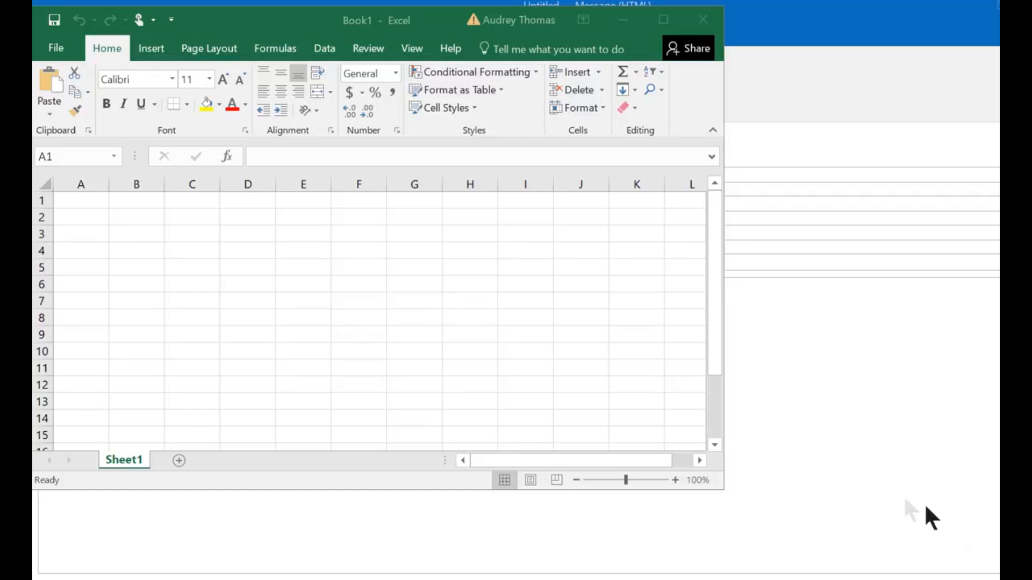
pyautogui.moveTo(209, 33)
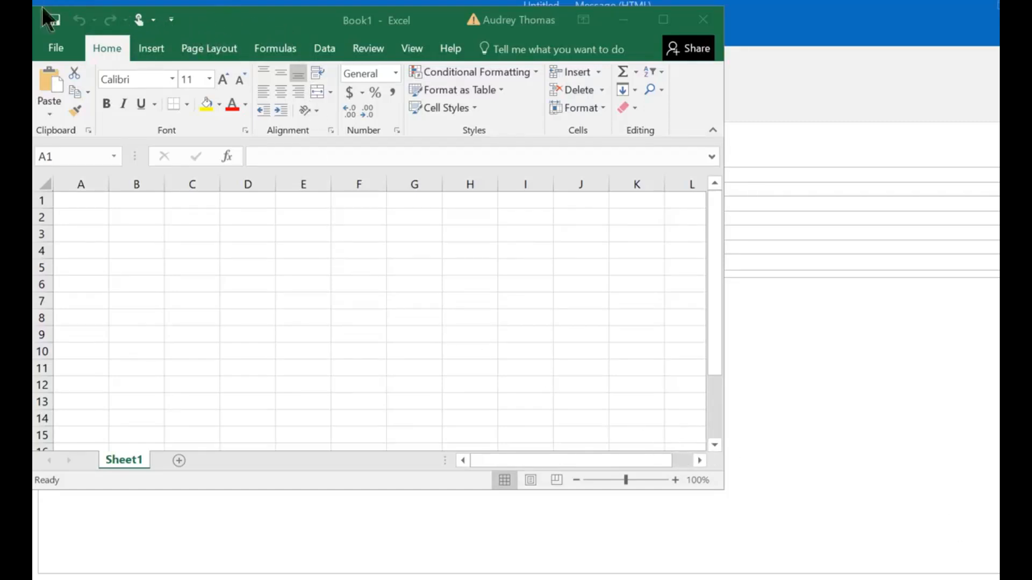
pyautogui.moveTo(95, 33)
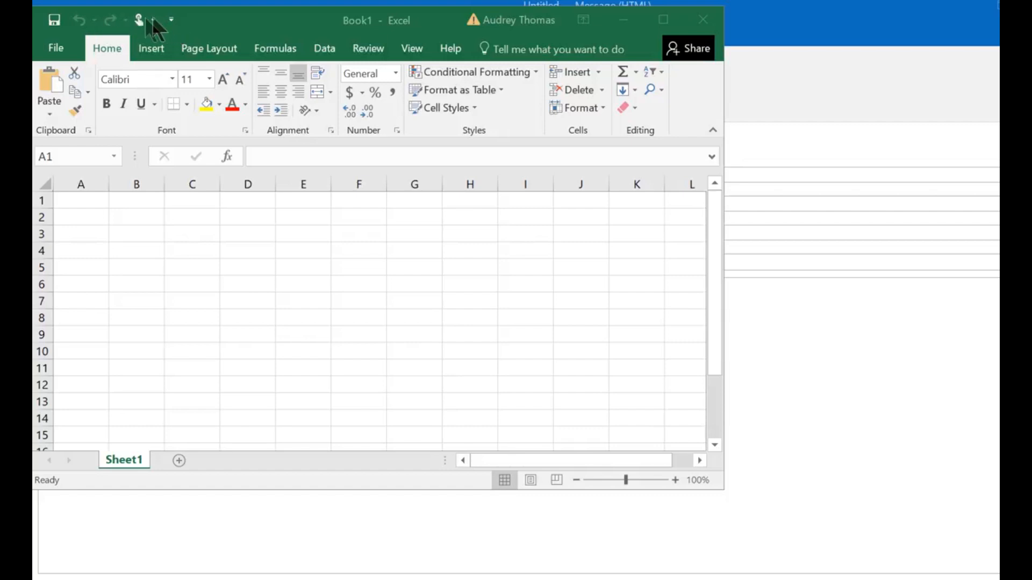
pyautogui.moveTo(121, 154)
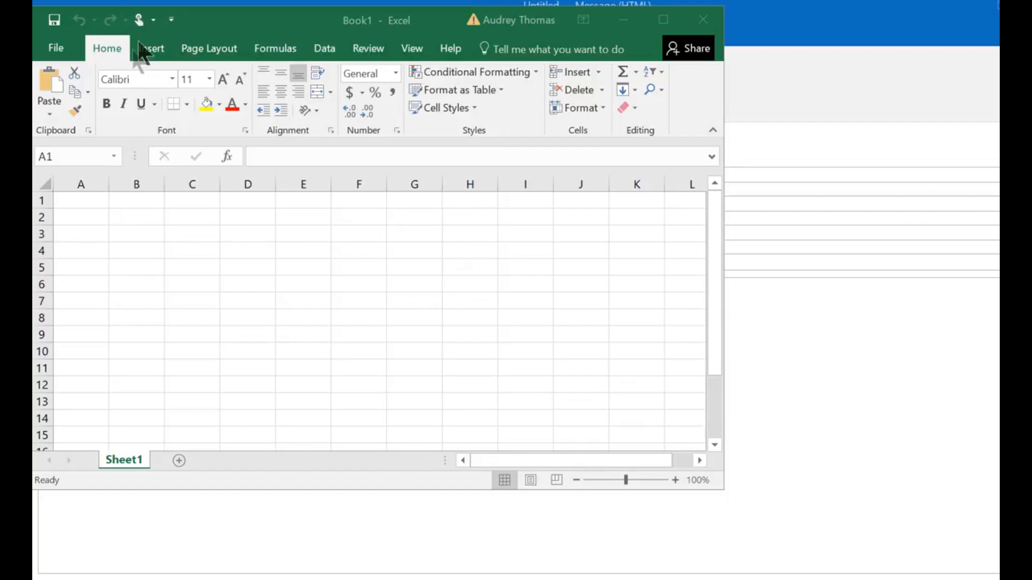
pyautogui.moveTo(177, 31)
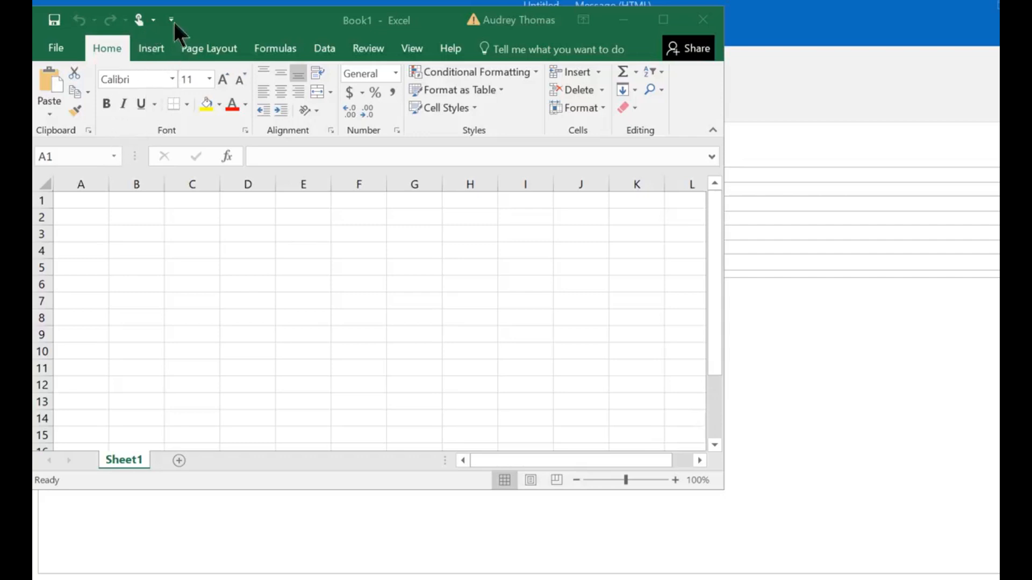
pyautogui.moveTo(176, 35)
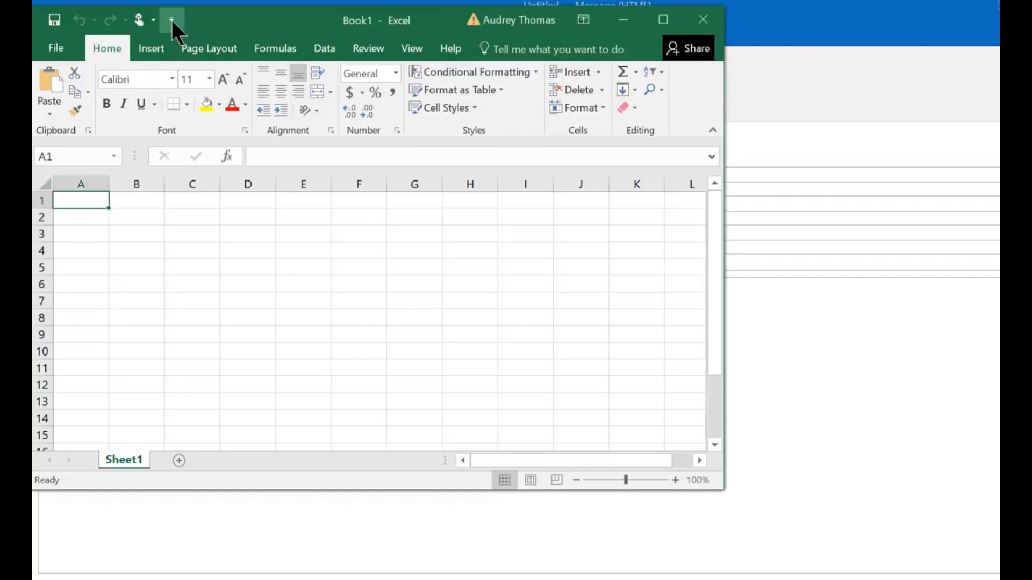
# Step: Move Excel's Quick Access Toolbar from the title bar to below the ribbon
pyautogui.click(172, 19)
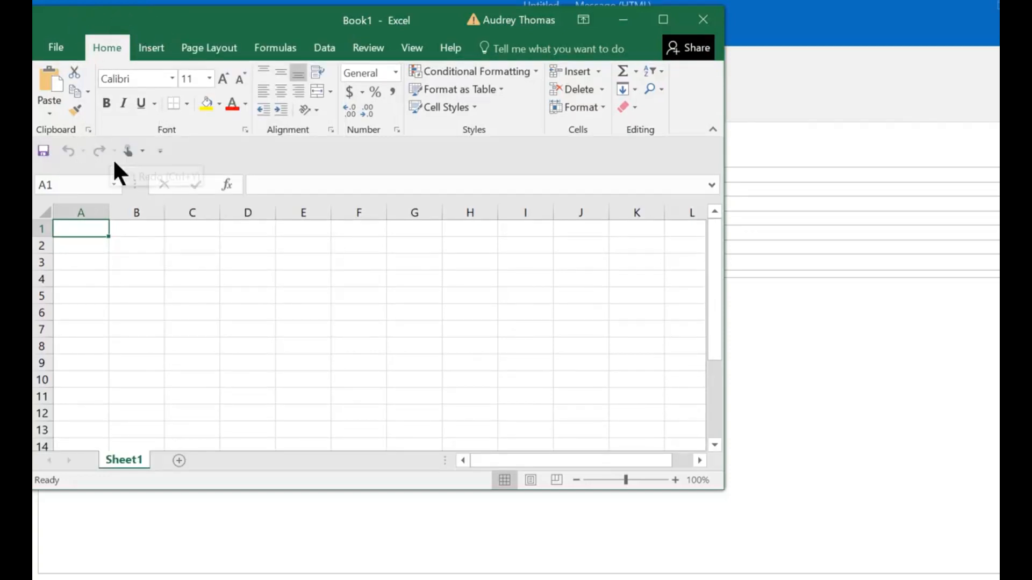
pyautogui.moveTo(99, 151)
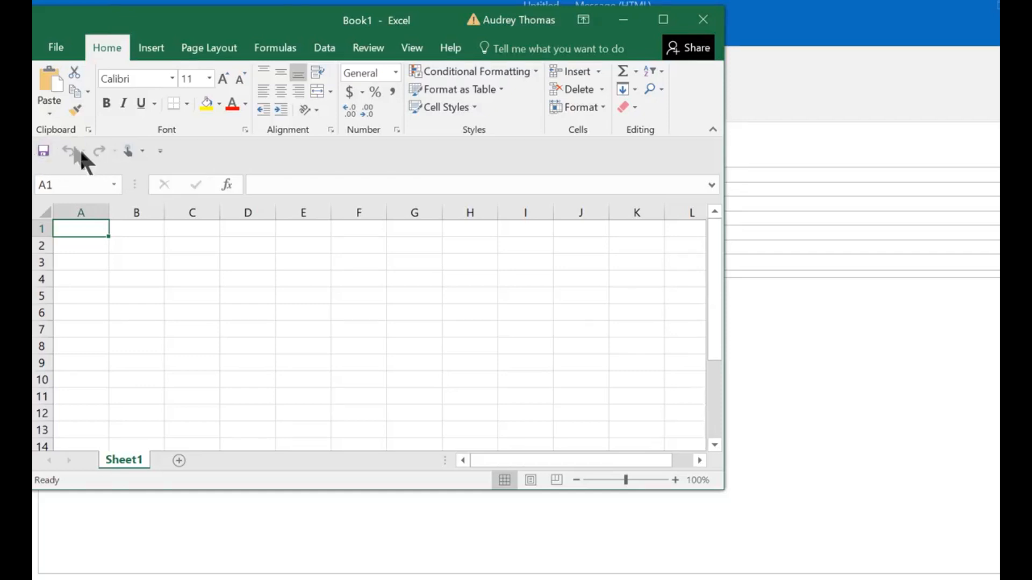
pyautogui.moveTo(159, 152)
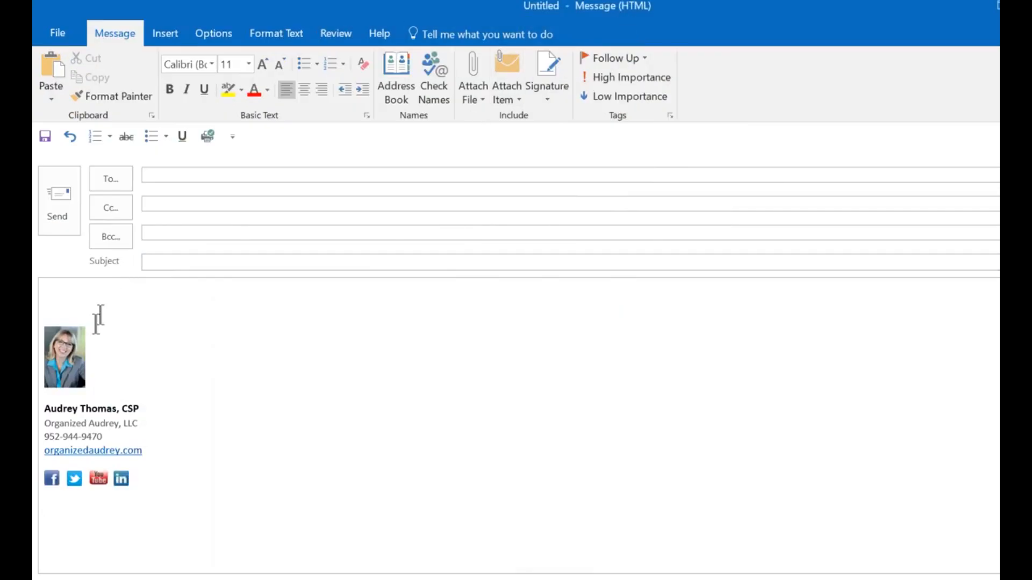
pyautogui.moveTo(103, 279)
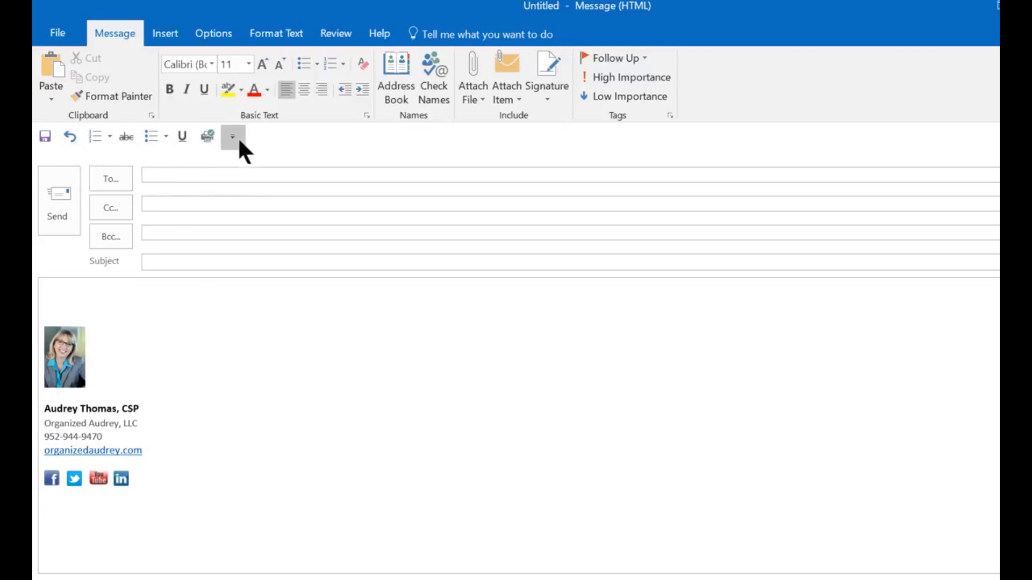
# Step: Show the customization menu for the new message's Quick Access Toolbar
pyautogui.click(232, 137)
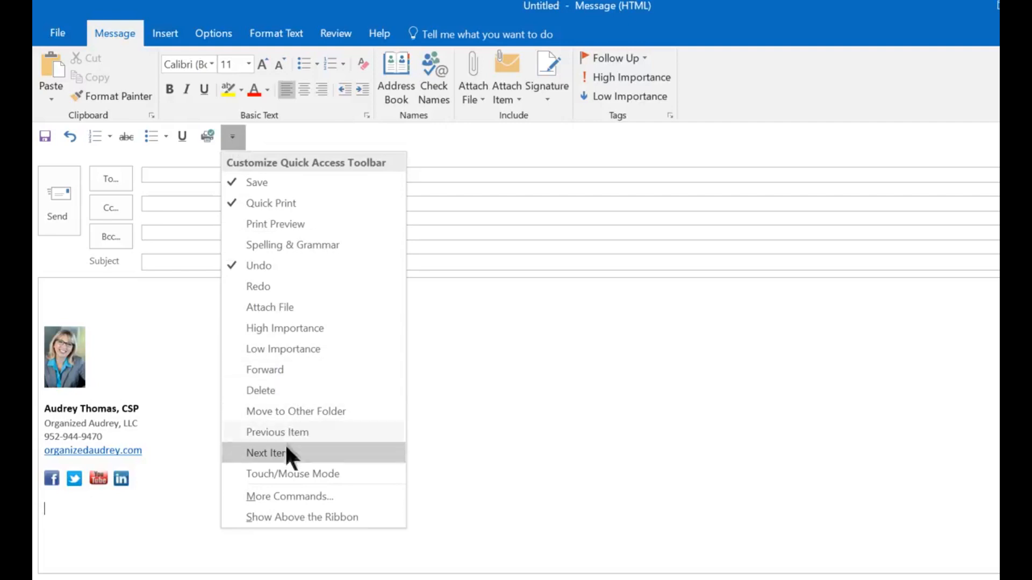
pyautogui.moveTo(294, 497)
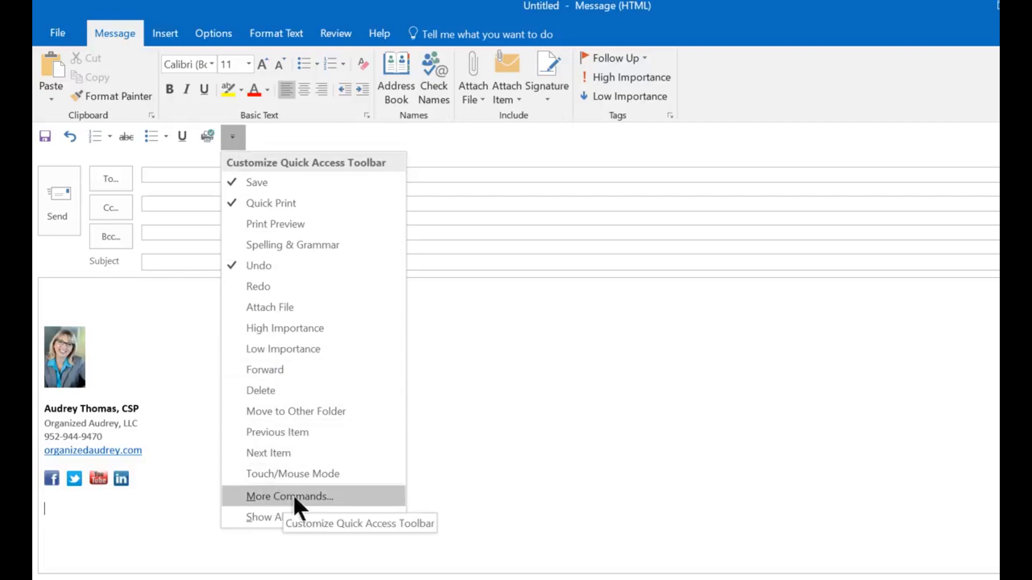
# Step: Reach the full Quick Access Toolbar options via More Commands, with 'show below the Ribbon' checked
pyautogui.click(289, 497)
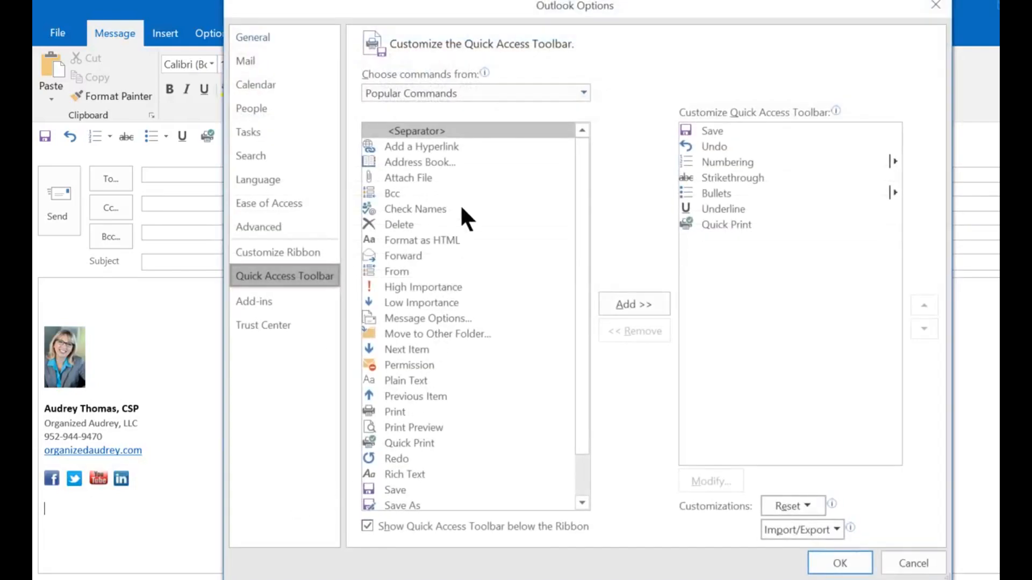
pyautogui.moveTo(382, 345)
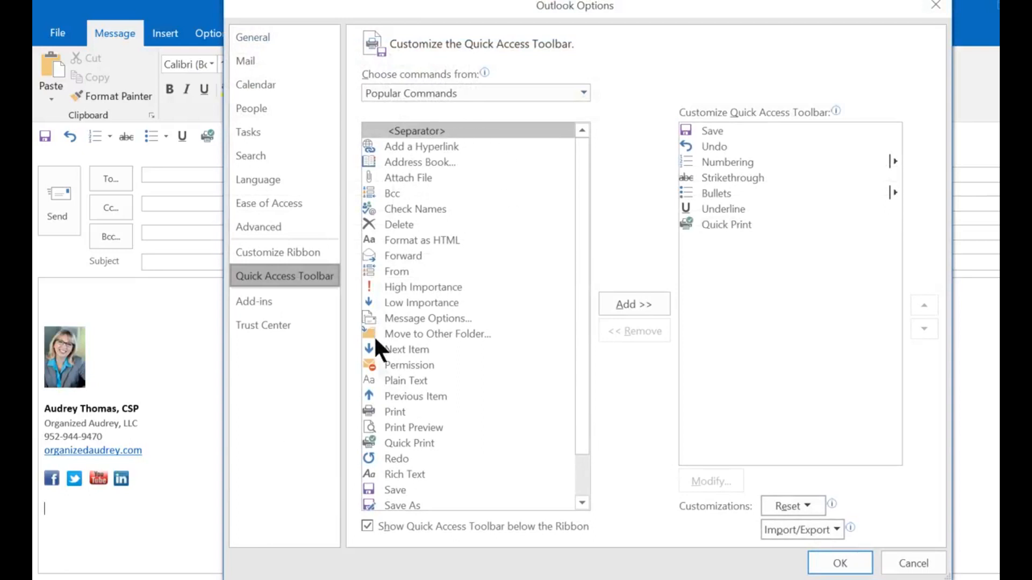
pyautogui.moveTo(398, 408)
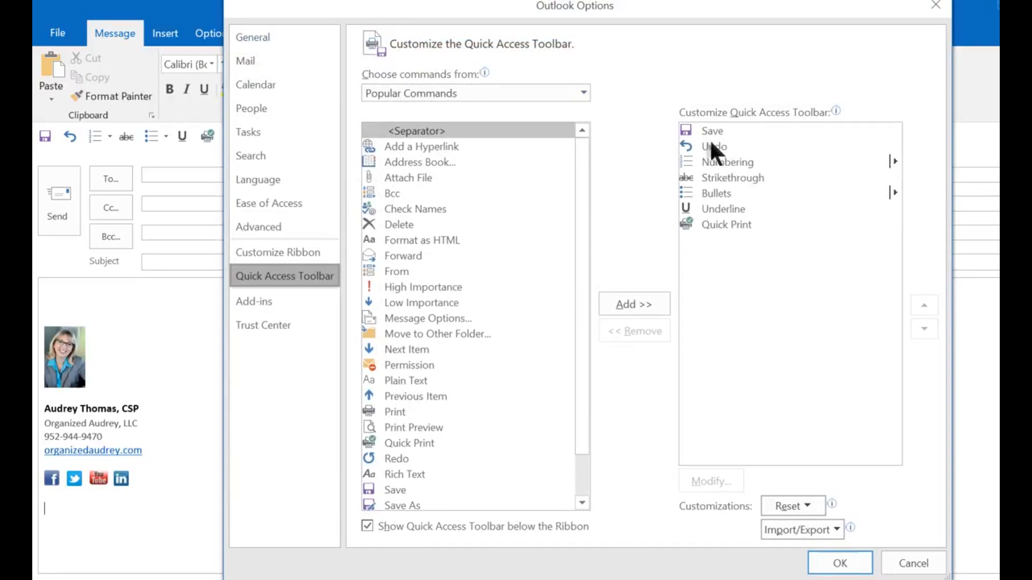
pyautogui.moveTo(707, 208)
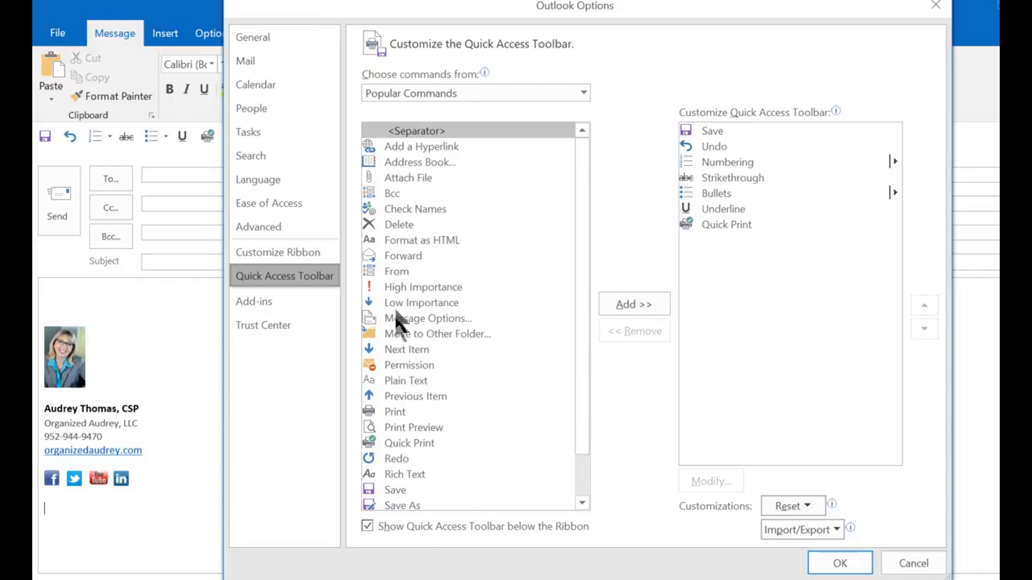
pyautogui.moveTo(444, 335)
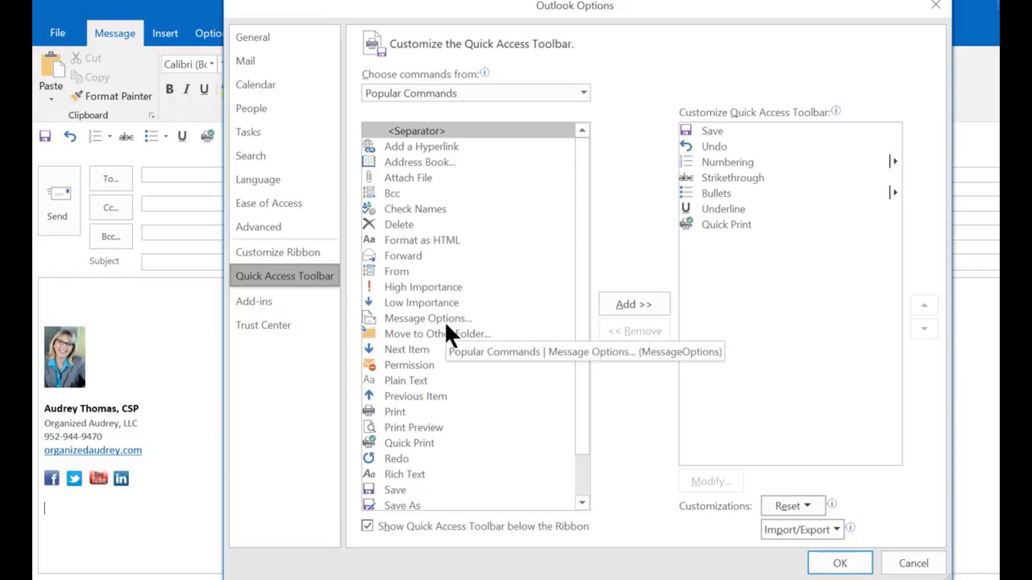
pyautogui.scroll(-3)
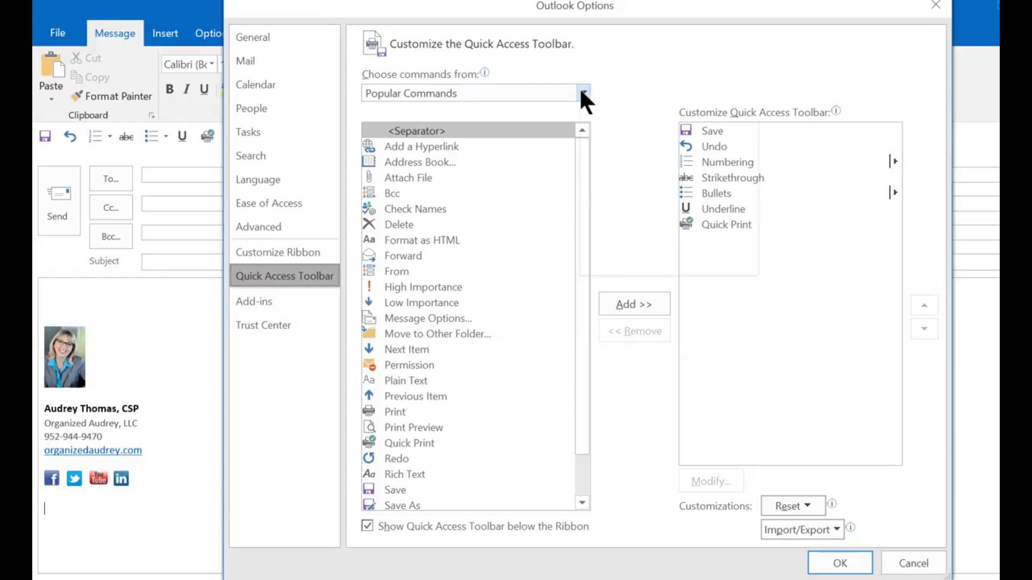
# Step: Switch 'Choose commands from' to All Commands and scroll down to Arrows
pyautogui.click(581, 92)
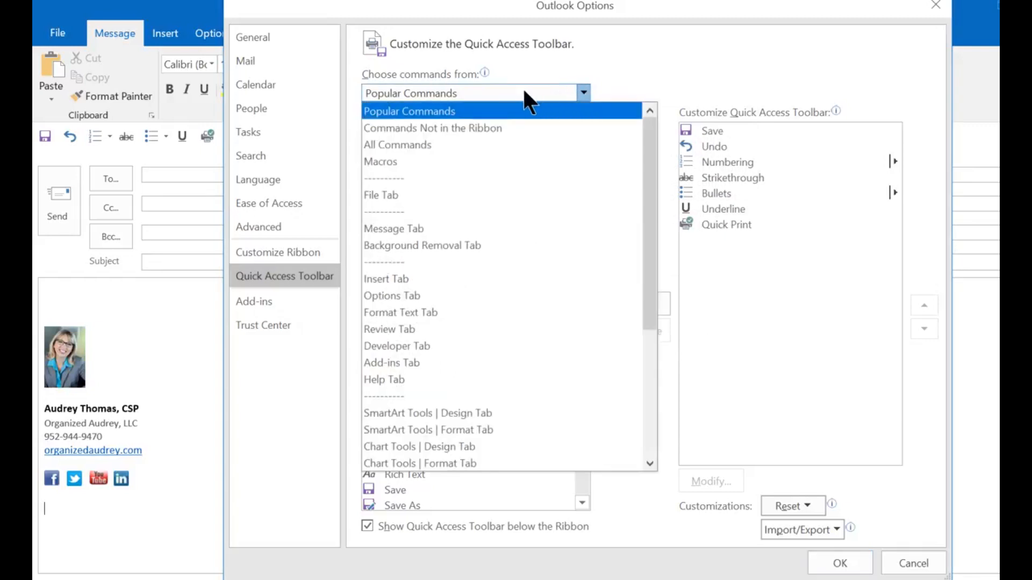
pyautogui.moveTo(397, 145)
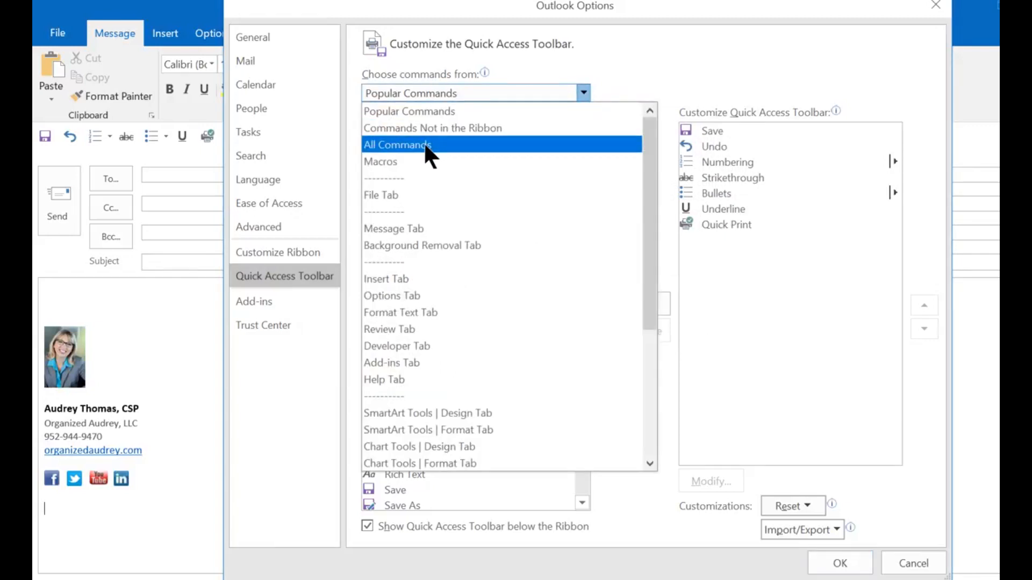
pyautogui.click(398, 145)
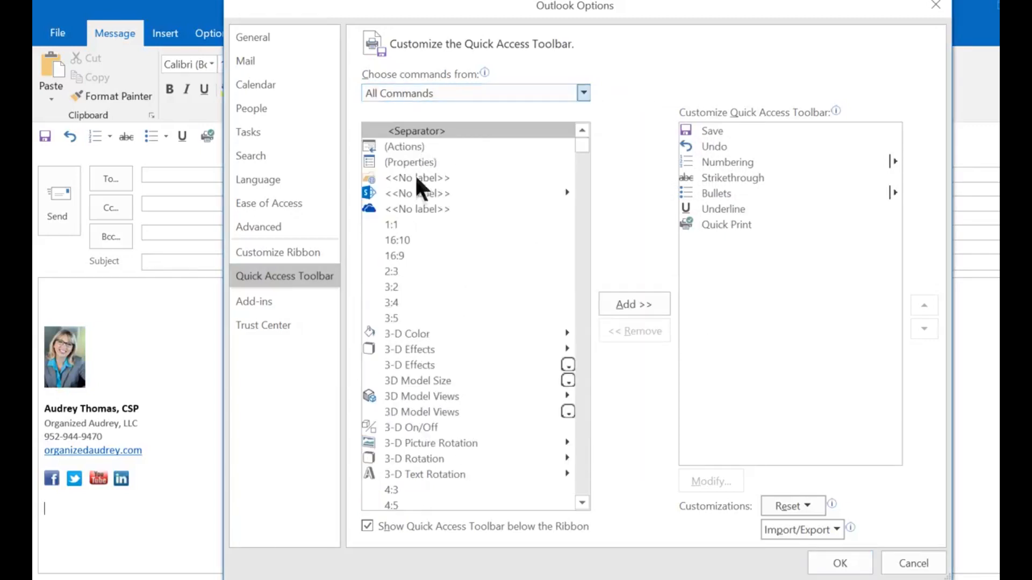
pyautogui.moveTo(439, 254)
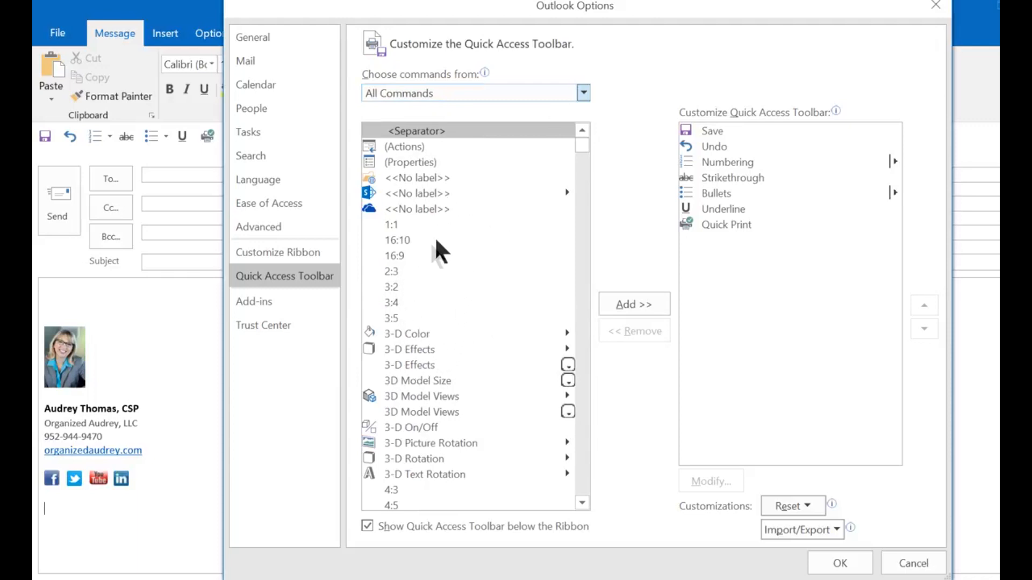
pyautogui.moveTo(391, 302)
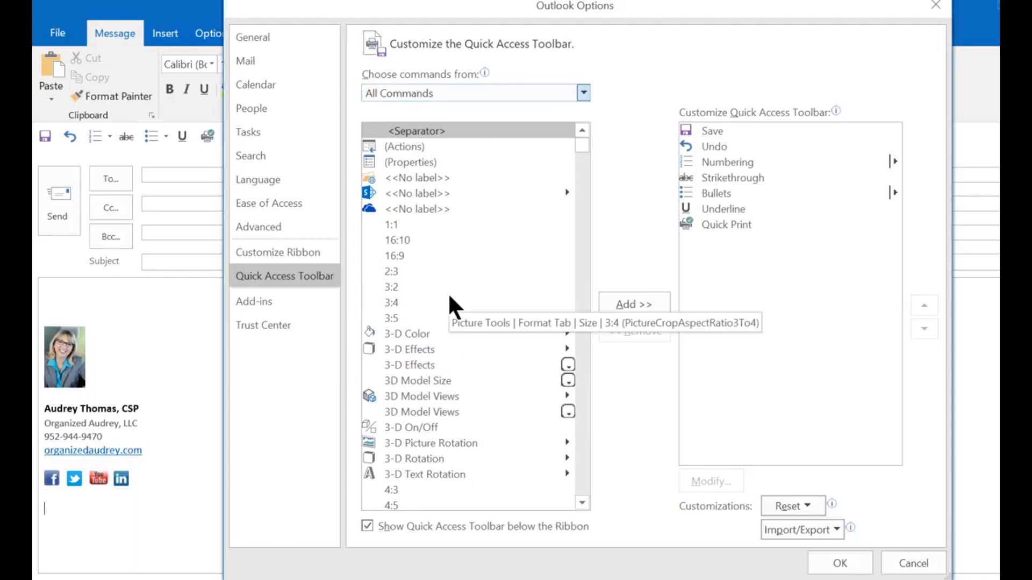
pyautogui.scroll(-3)
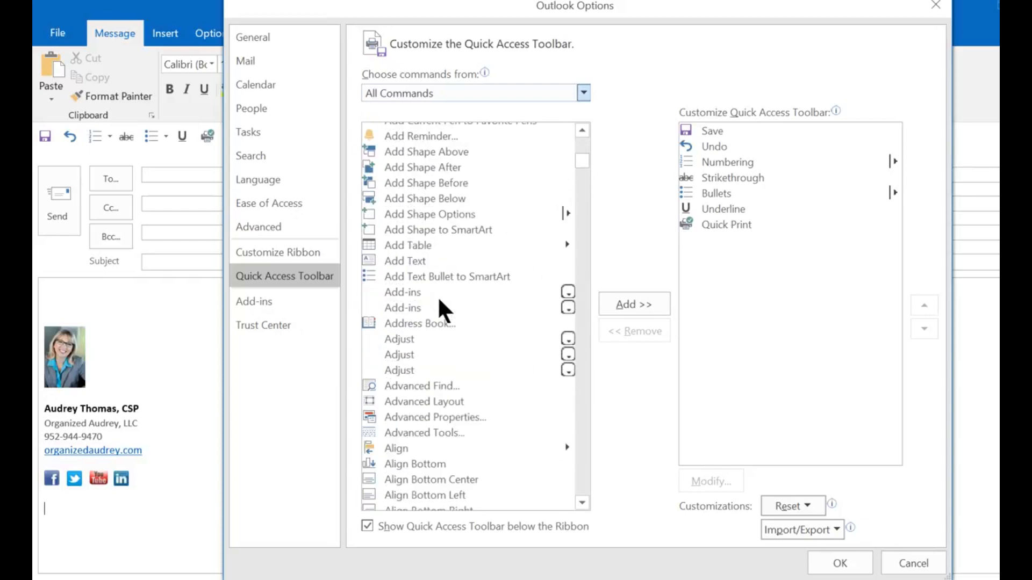
pyautogui.scroll(-3)
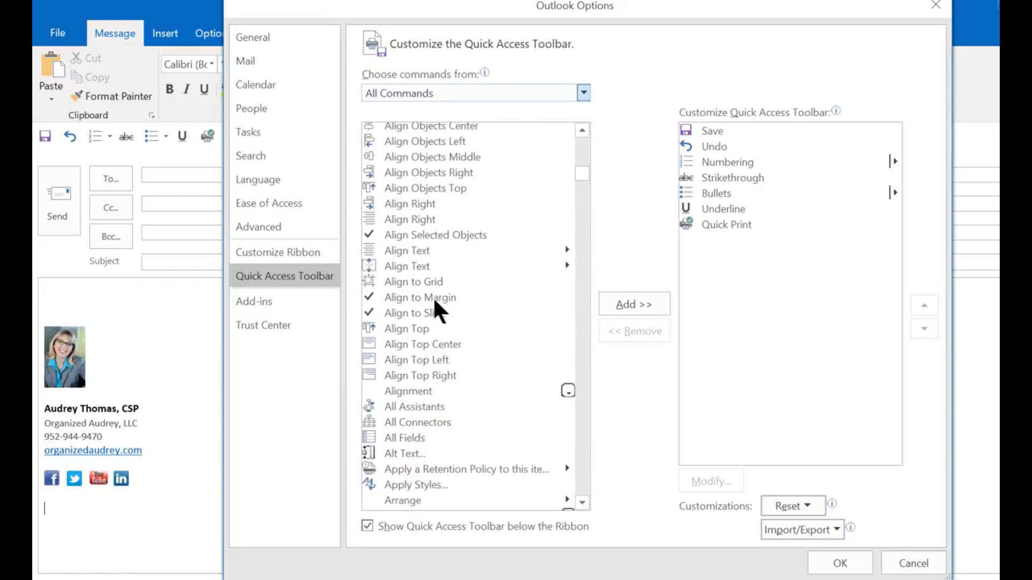
pyautogui.scroll(-3)
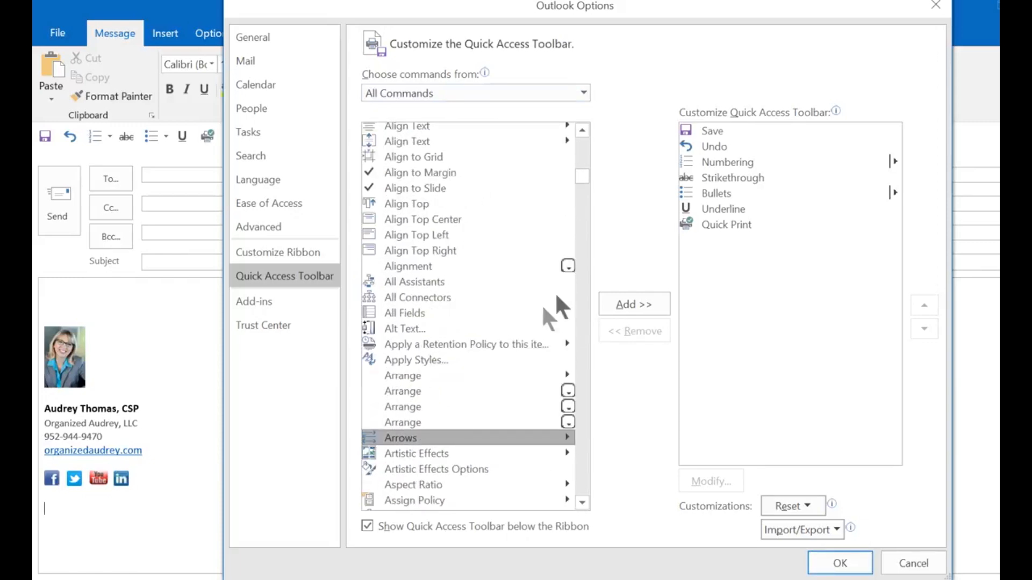
# Step: Add the Arrows command to the toolbar and reposition it below Bullets with Move Up/Down
pyautogui.click(632, 304)
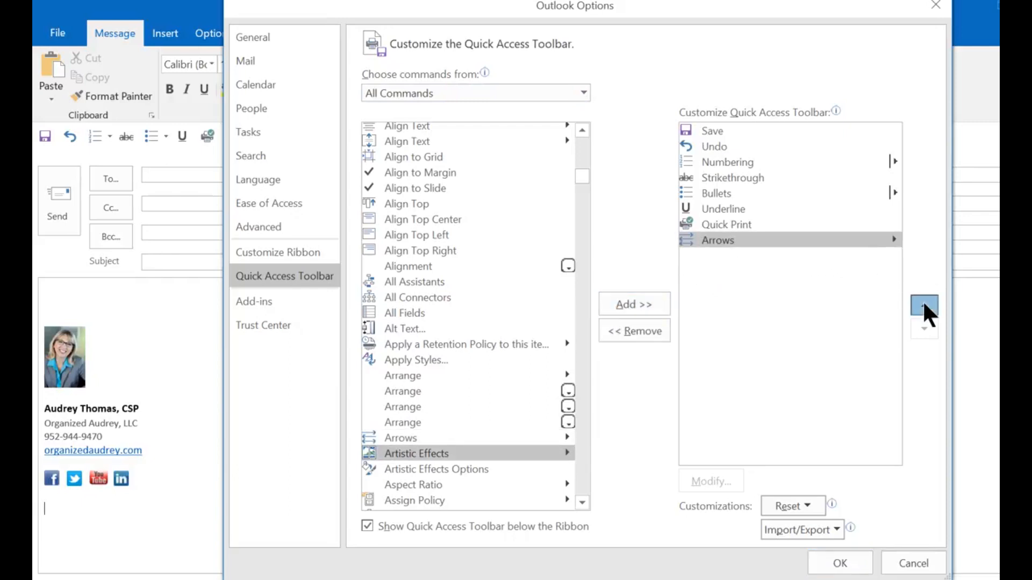
pyautogui.click(924, 305)
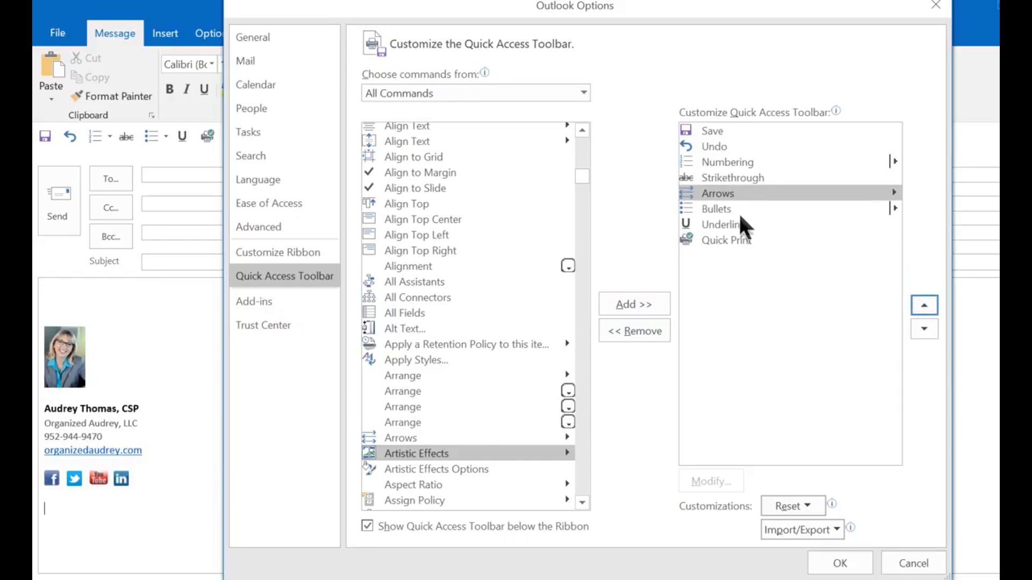
pyautogui.click(924, 329)
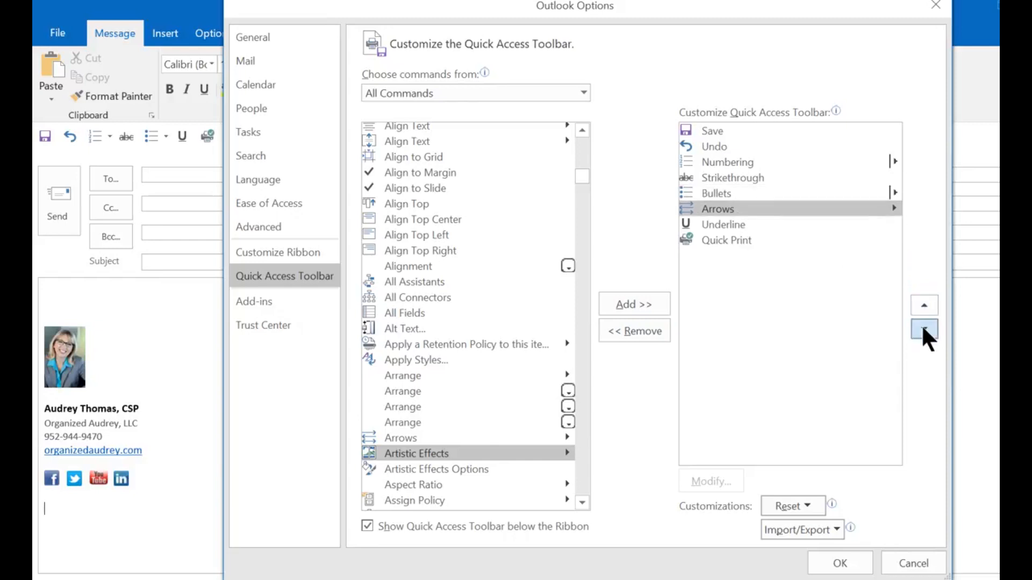
pyautogui.click(924, 330)
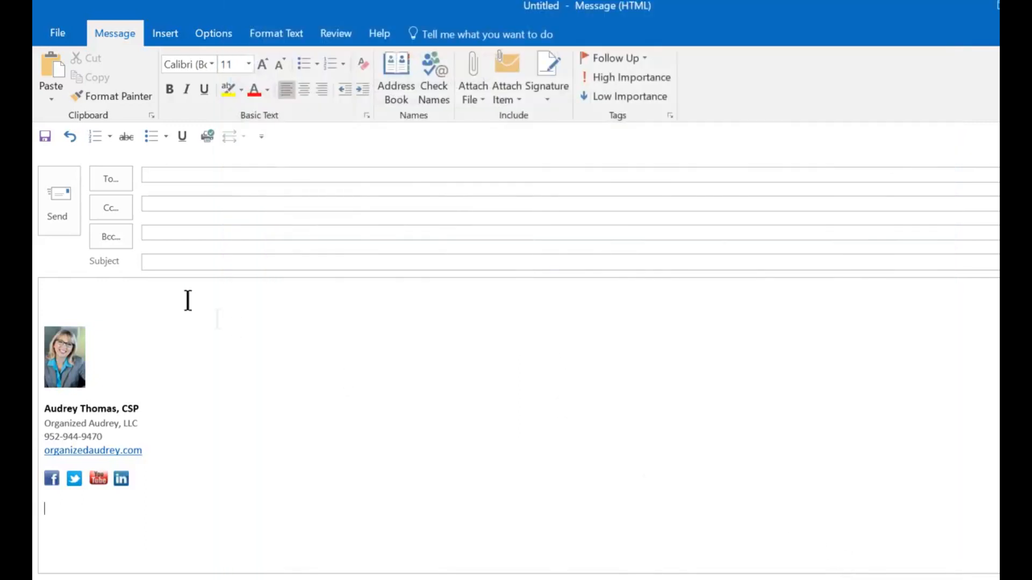
pyautogui.moveTo(267, 257)
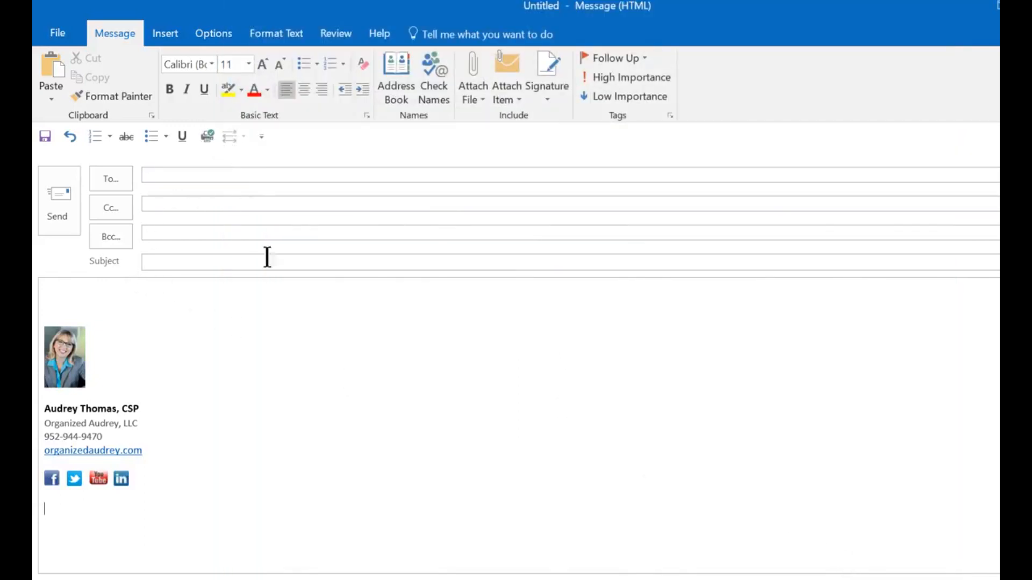
pyautogui.moveTo(273, 344)
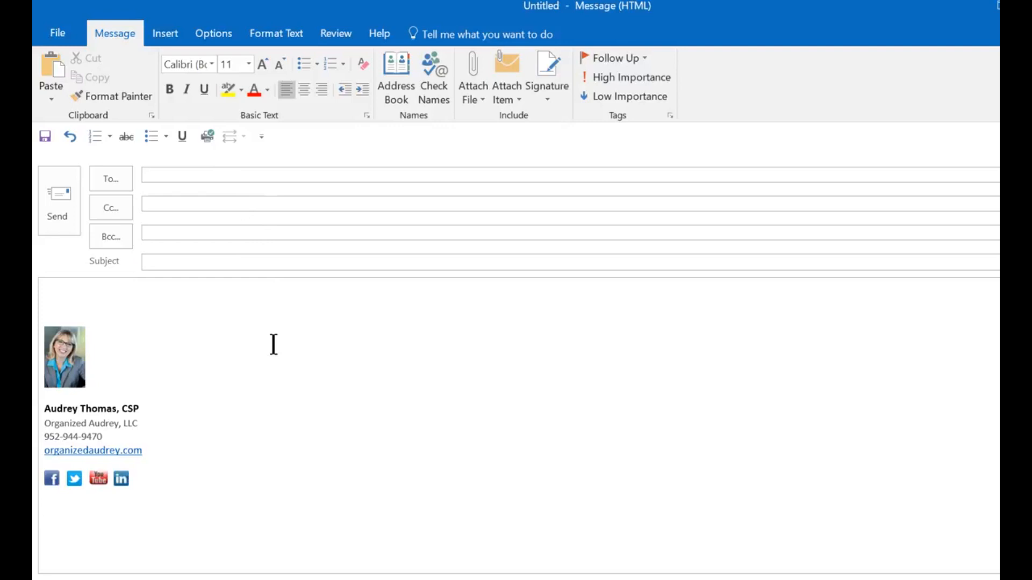
pyautogui.click(44, 508)
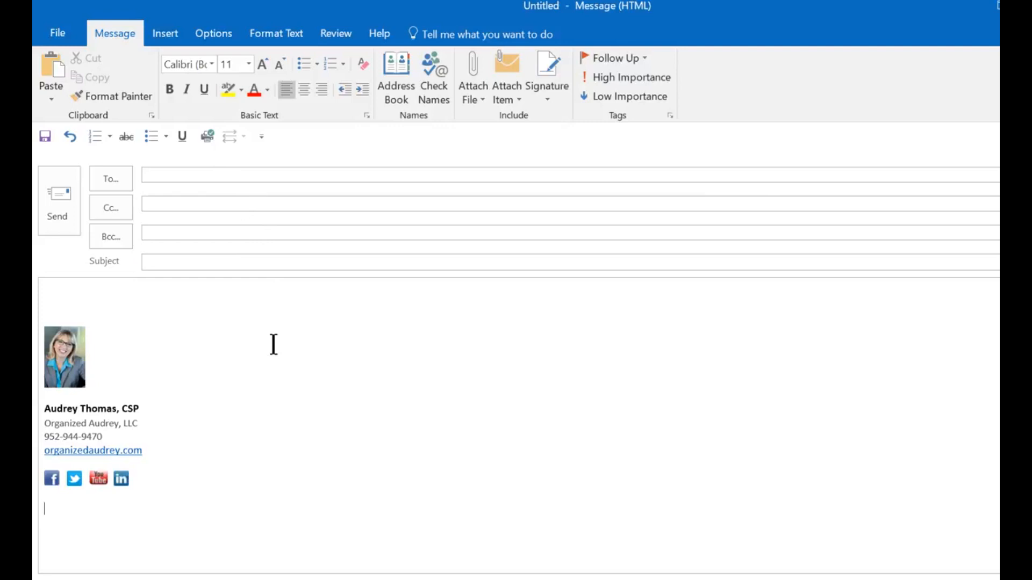